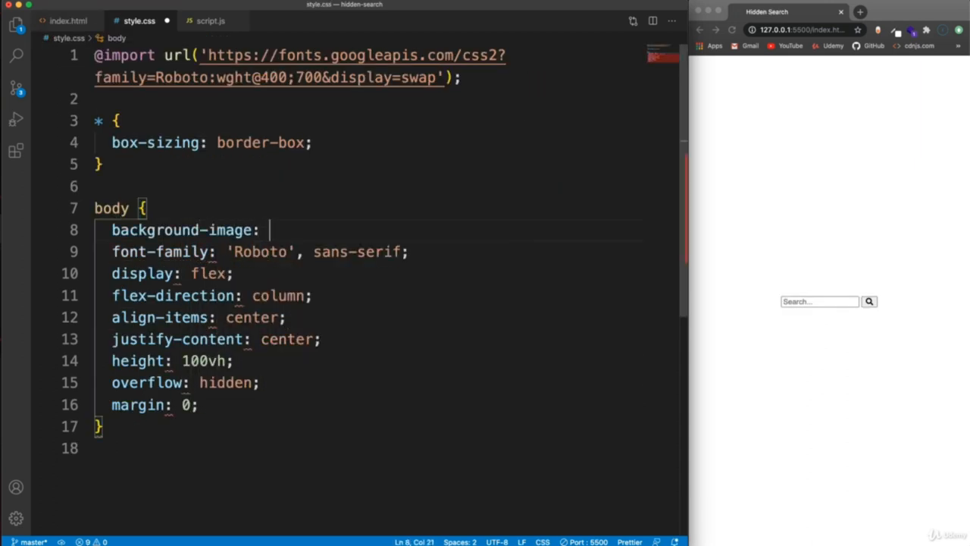
- Give body a linear-gradient(90deg, #7d5fff, #7158e2) background, drop flex-direction, and start .search rules
text(linear-gradient(90deg, #7d5fff, #7158e2)
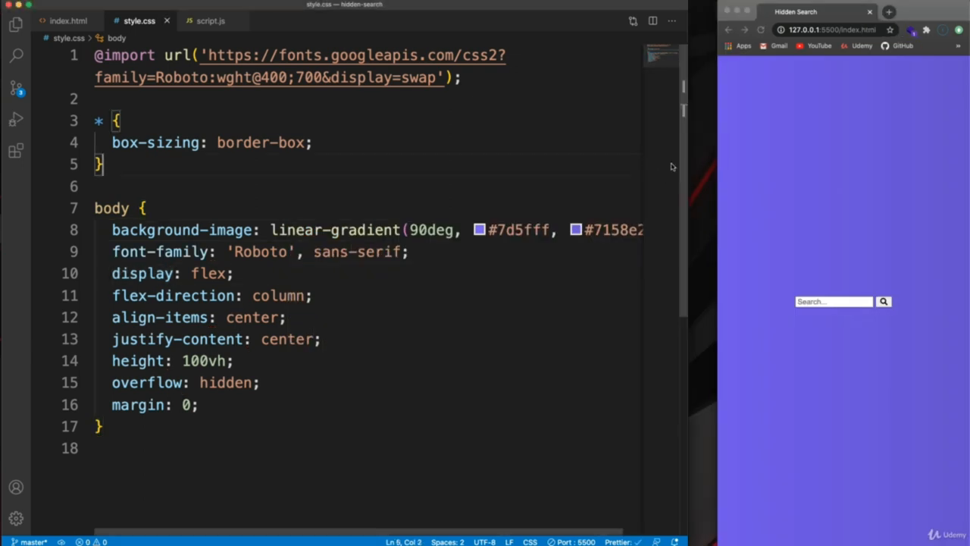
click(367, 230)
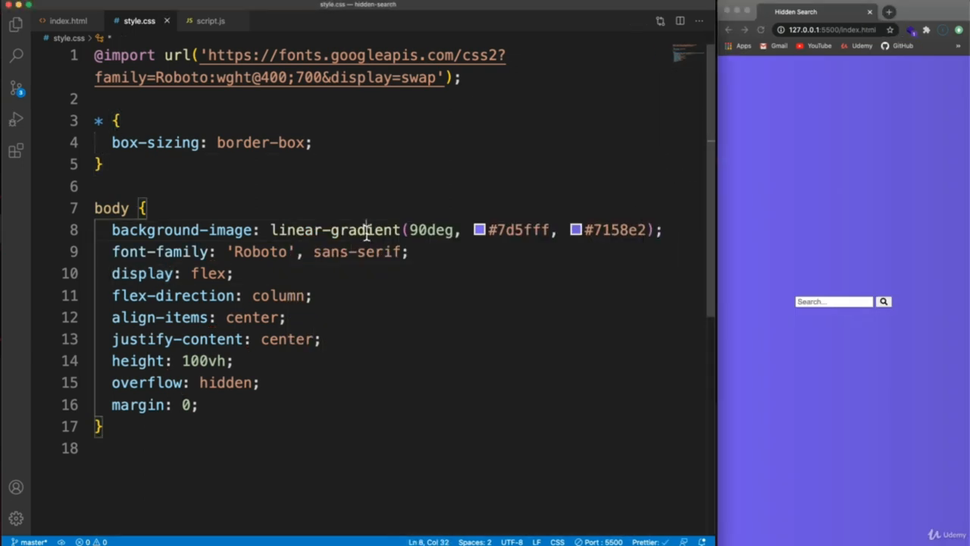
double_click(335, 230)
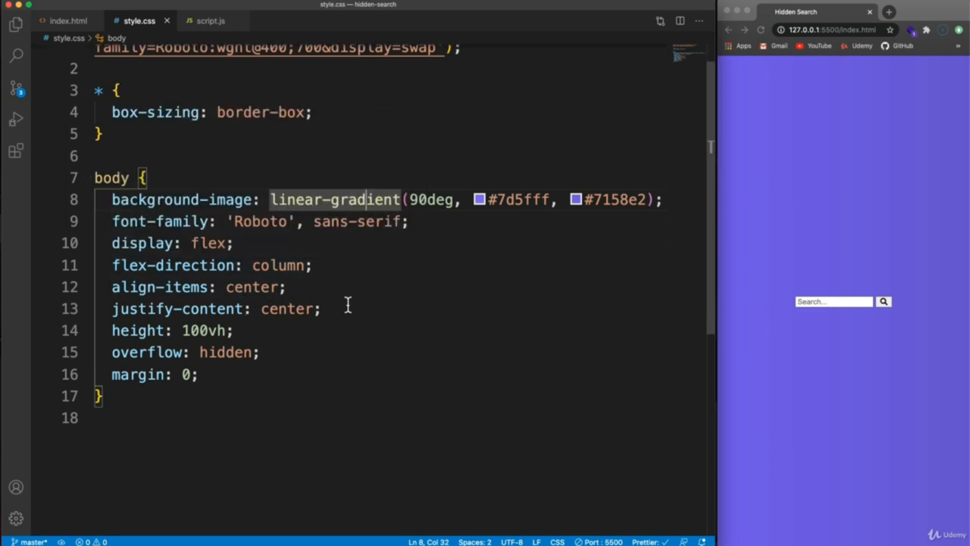
triple_click(212, 308)
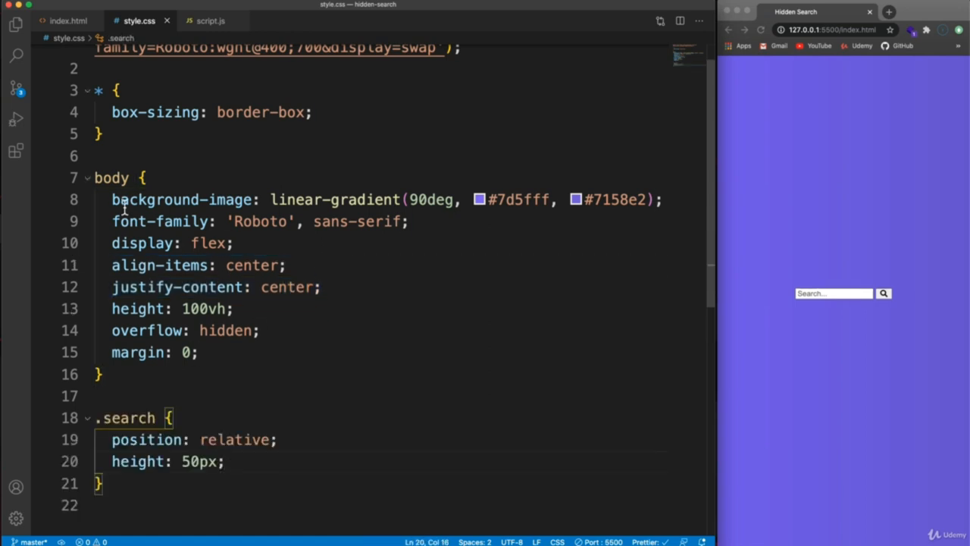
text(bordee)
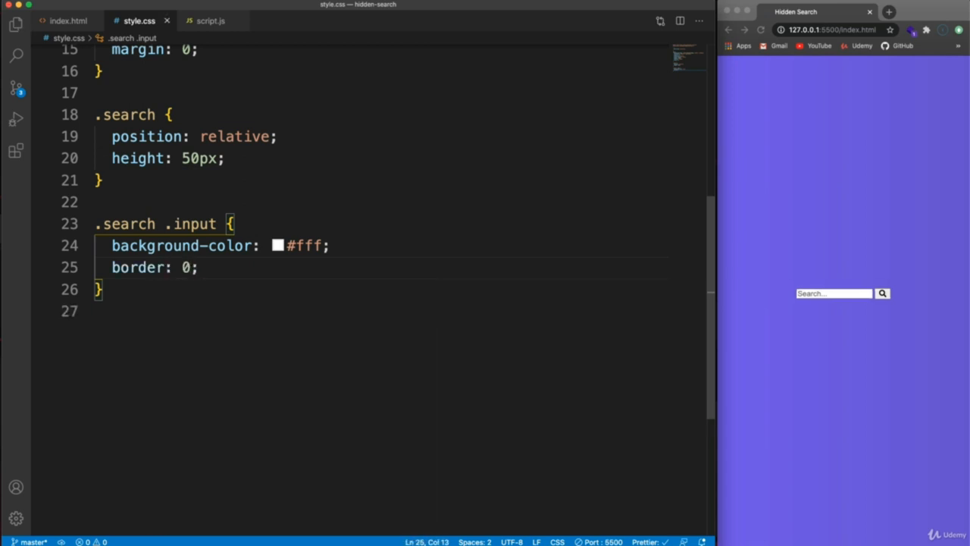
- Size the search input to 50px with 18px text and a width transition, and begin a white borderless .btn
key(enter)
text(font-size: 18px;)
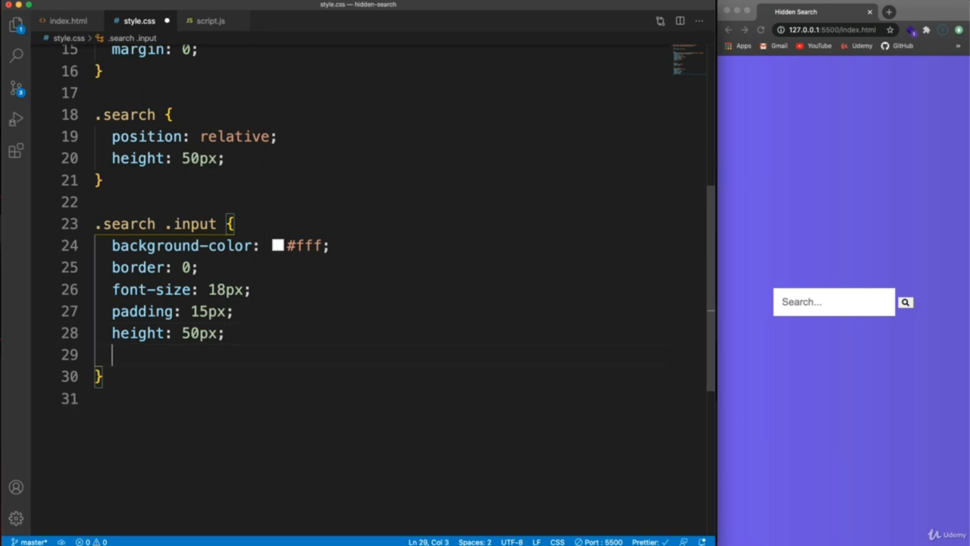
text(width: 50px;)
text(border: 0;)
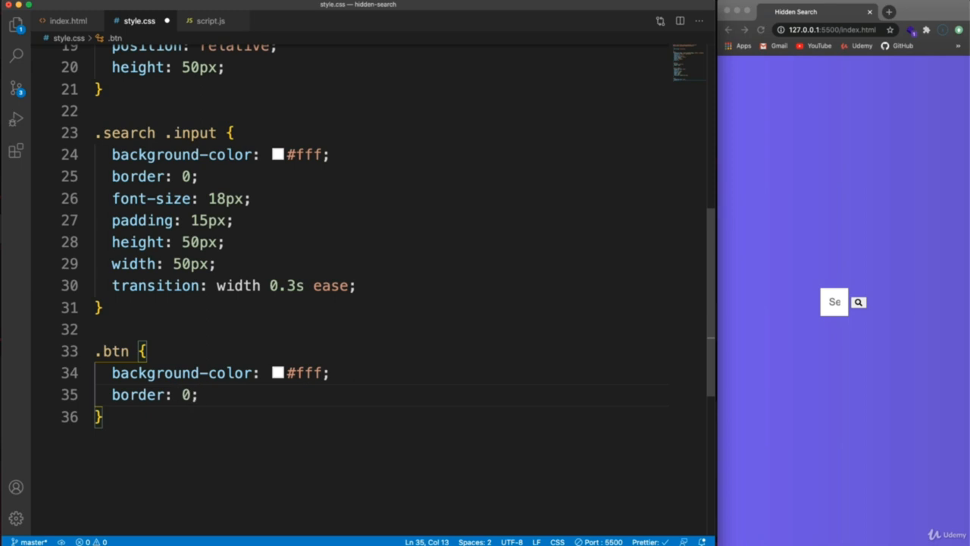
- Make .btn a pointer-cursor 50px icon positioned absolutely, remove focus outlines, and begin .search.active .input
text(cursor: pointer;)
text(width: 200)
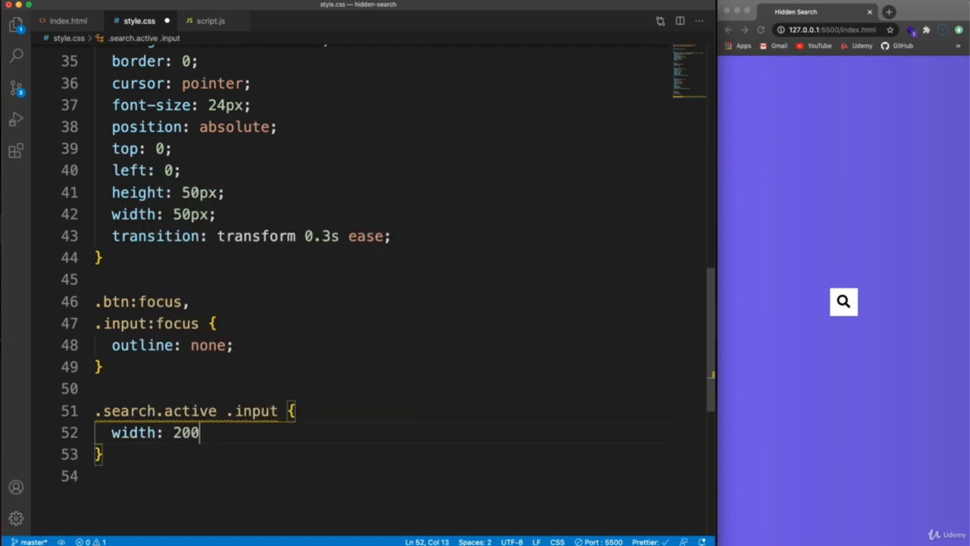
scroll(up, 3)
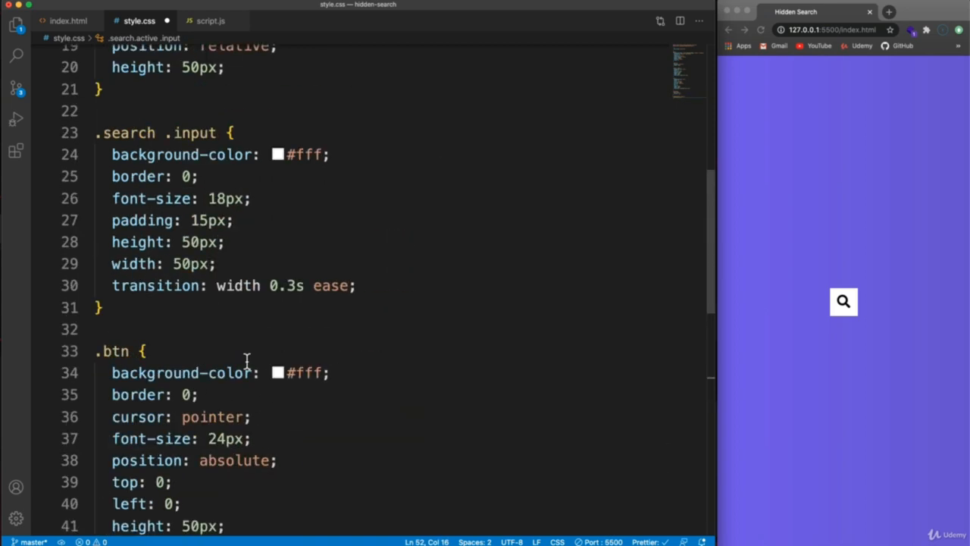
- Widen the active input to 200px, shift the active button translateX(198px), and start const search in script.js
double_click(189, 264)
text(const search = document.)
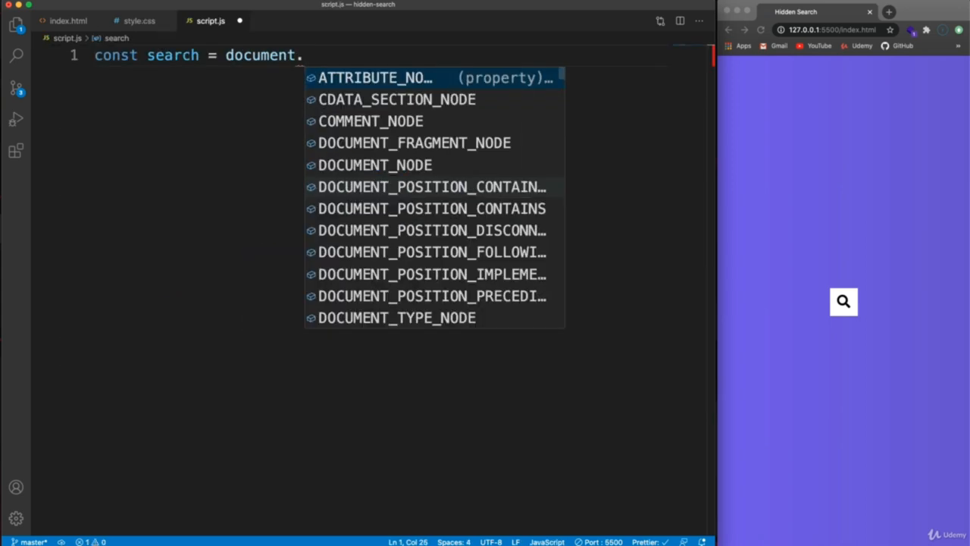
click(139, 21)
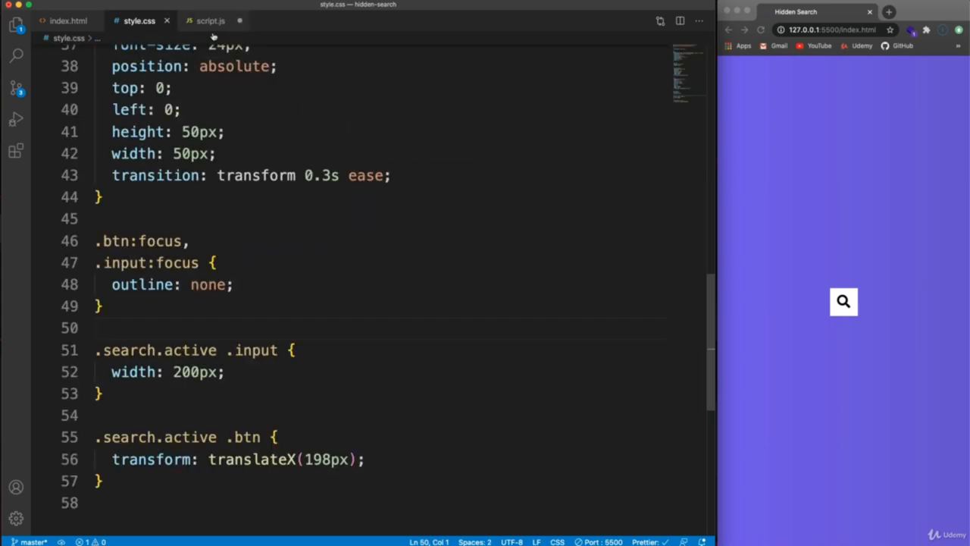